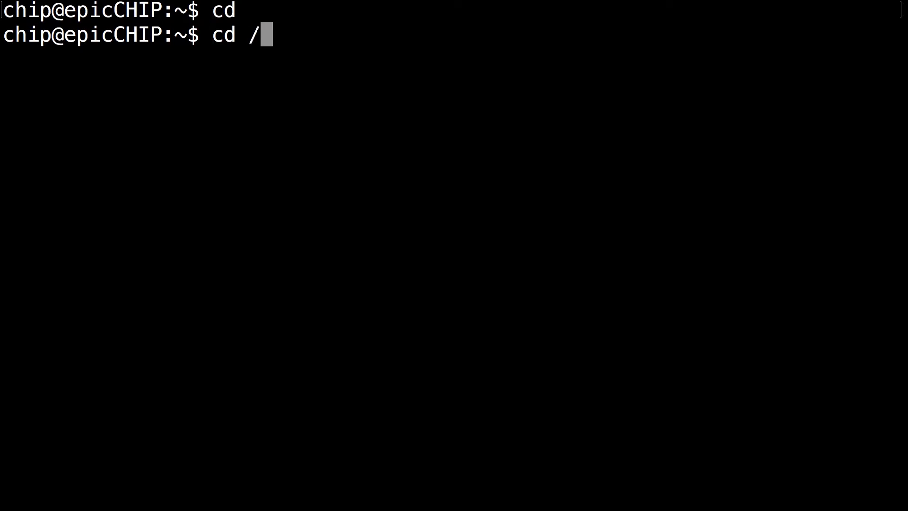
Change into /srv and create the relayLight directory with sudo mkdir
text(srv)
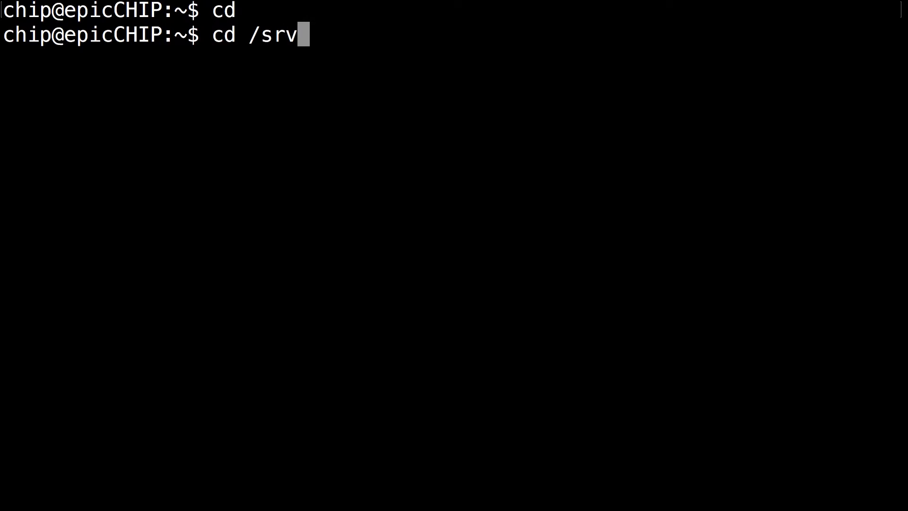
mouse_move(531, 55)
text(s)
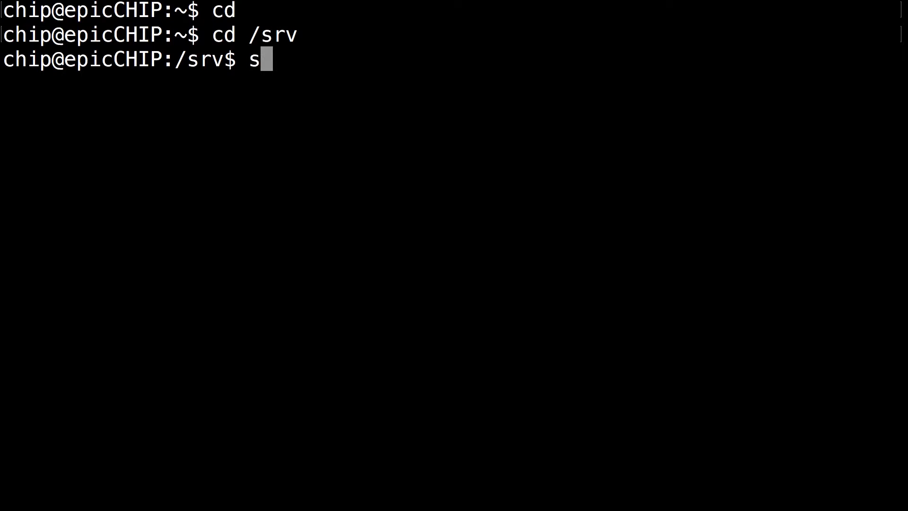
text(udo mkdir)
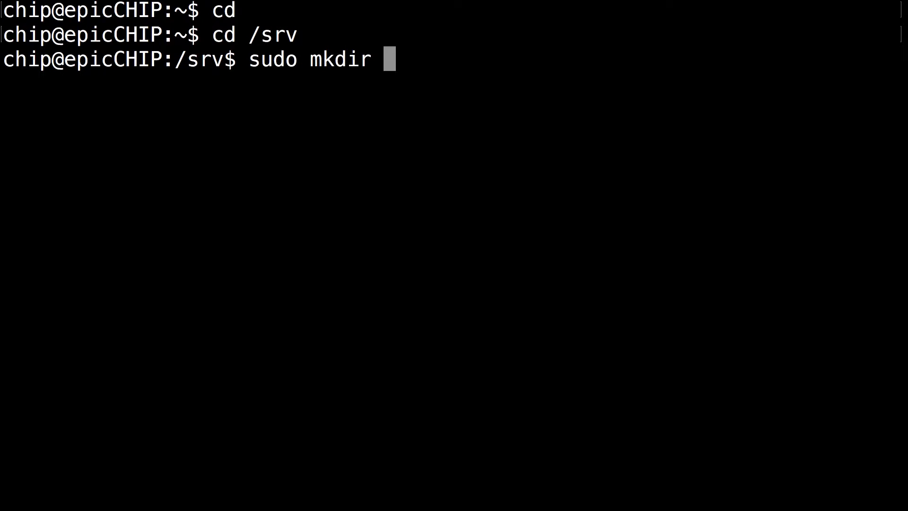
text(relayL)
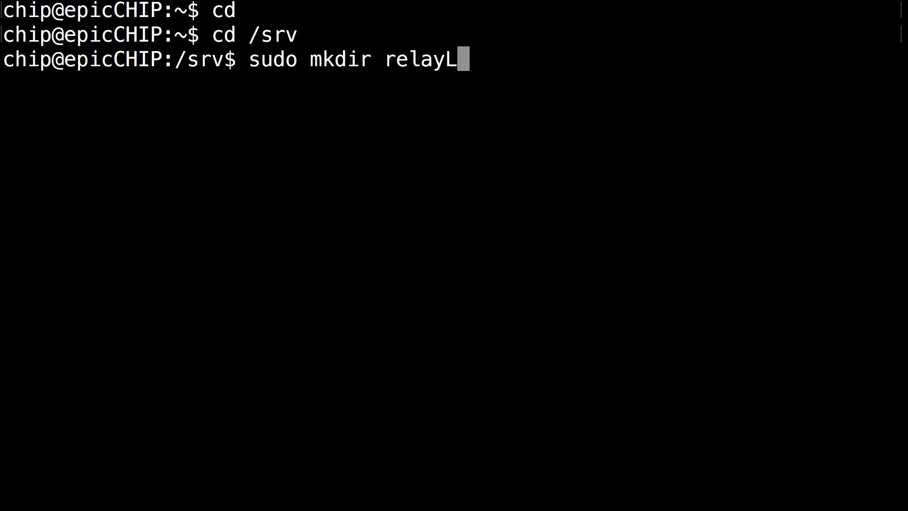
text(ight)
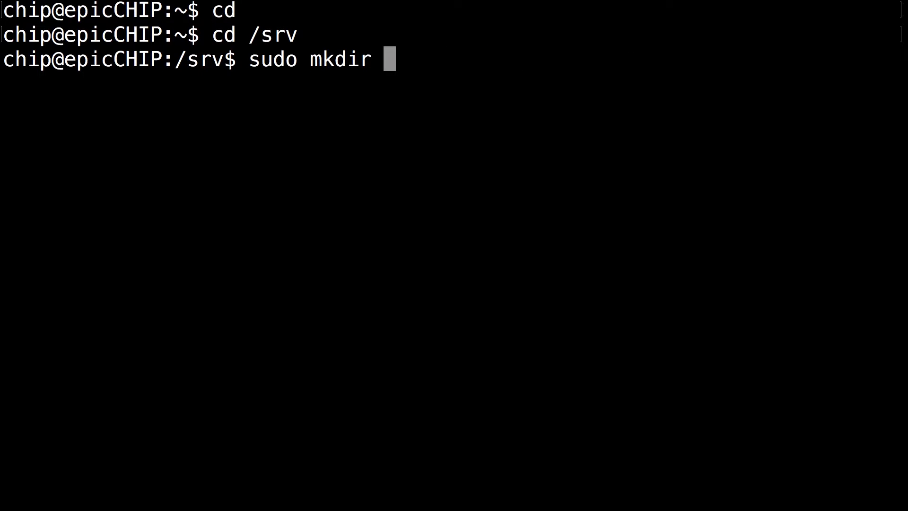
Correct mistyped folder names (mainLight, remoteLig) back to relayLight and confirm it is listed
text(mainLight)
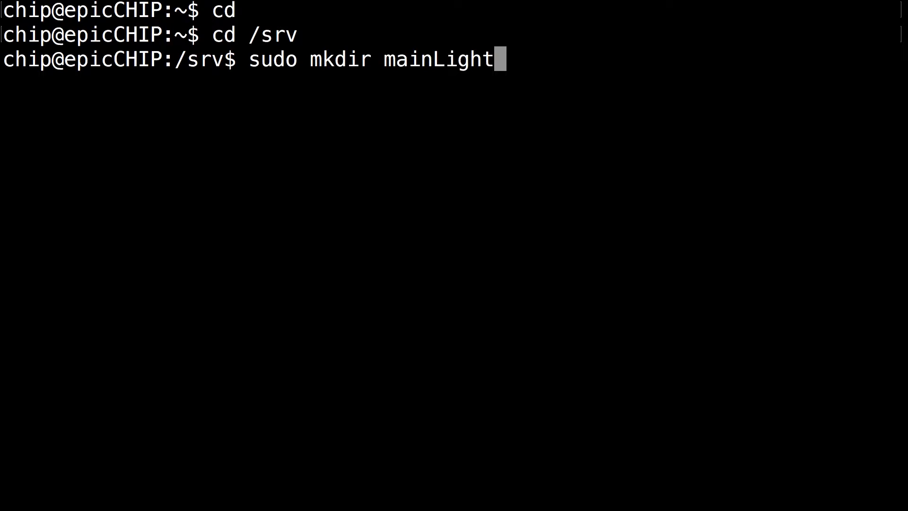
key(BackSpace)
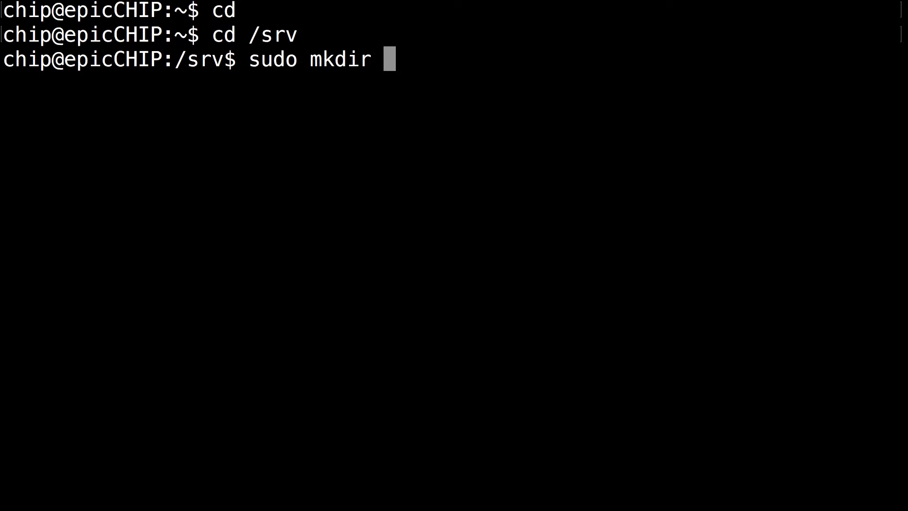
text(rem)
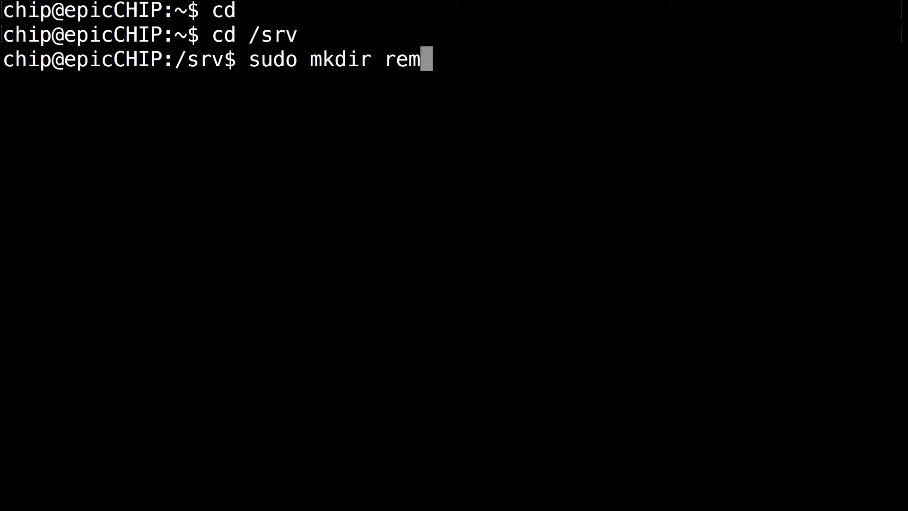
text(oteLig)
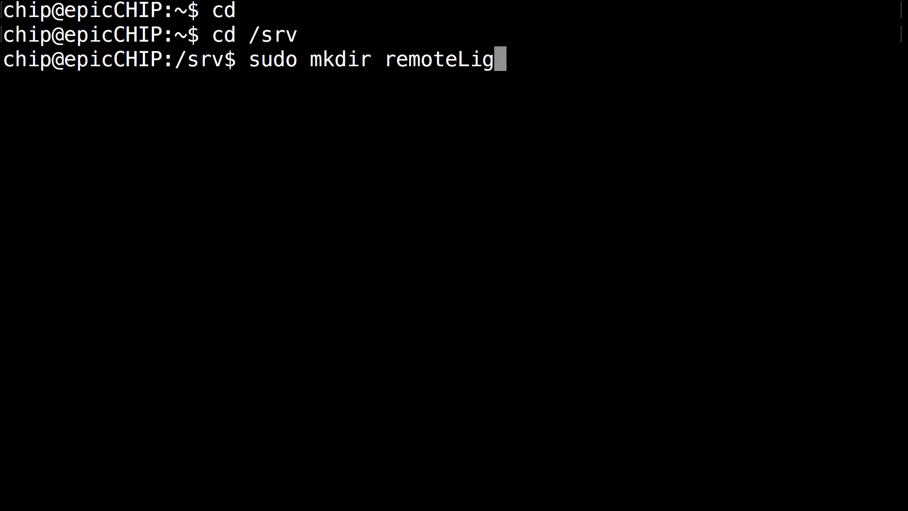
key(BackSpace)
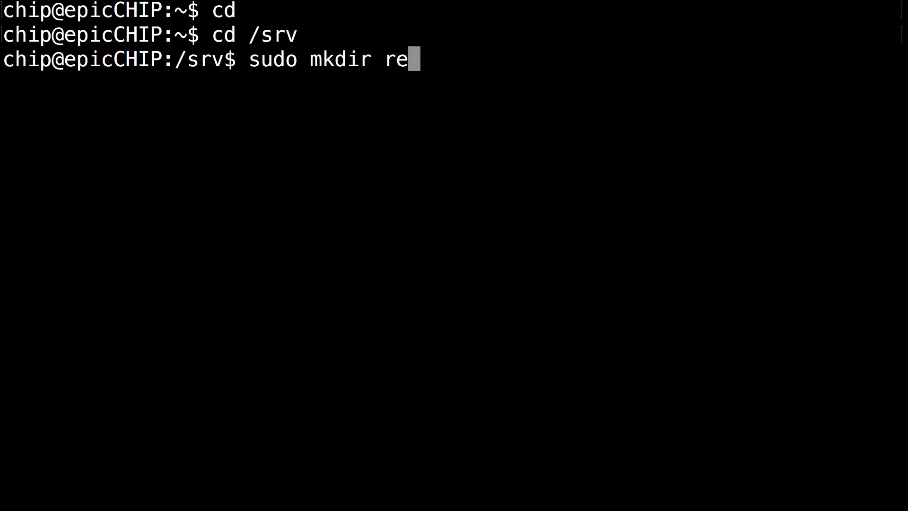
text(layLight)
text(ls)
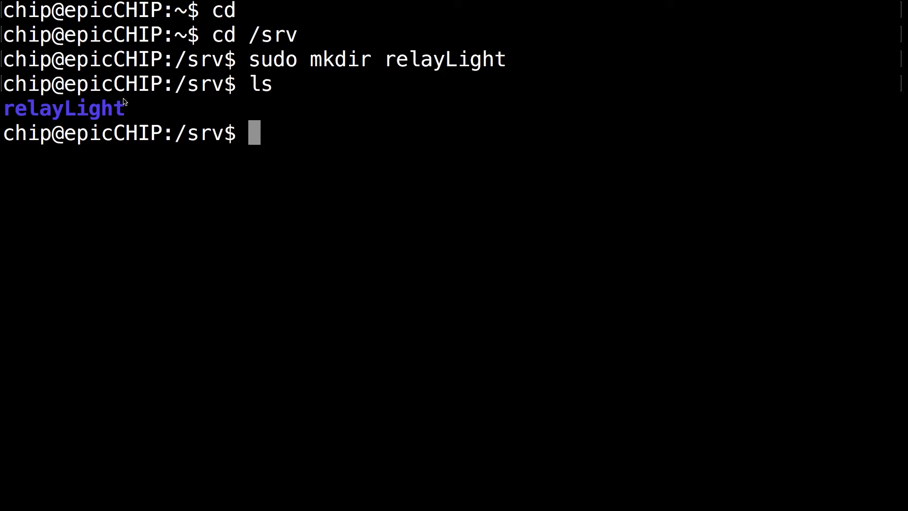
Inside relayLight, download the install script with 'sudo wget goo.gl/k9njaC'
text(cd relayLight/)
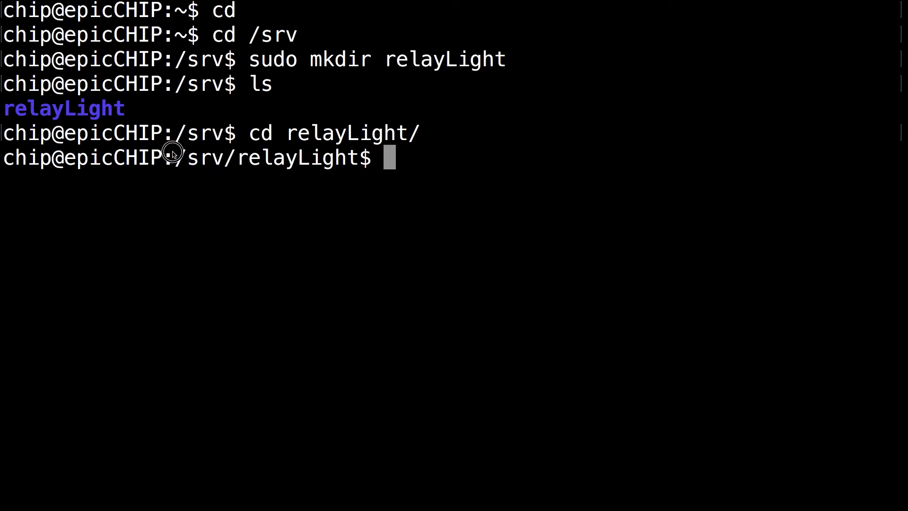
mouse_move(512, 178)
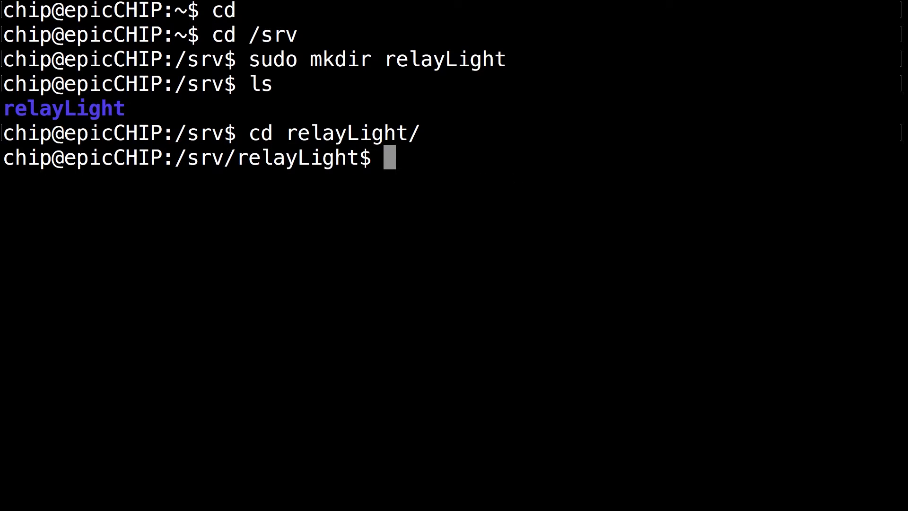
text(sudo)
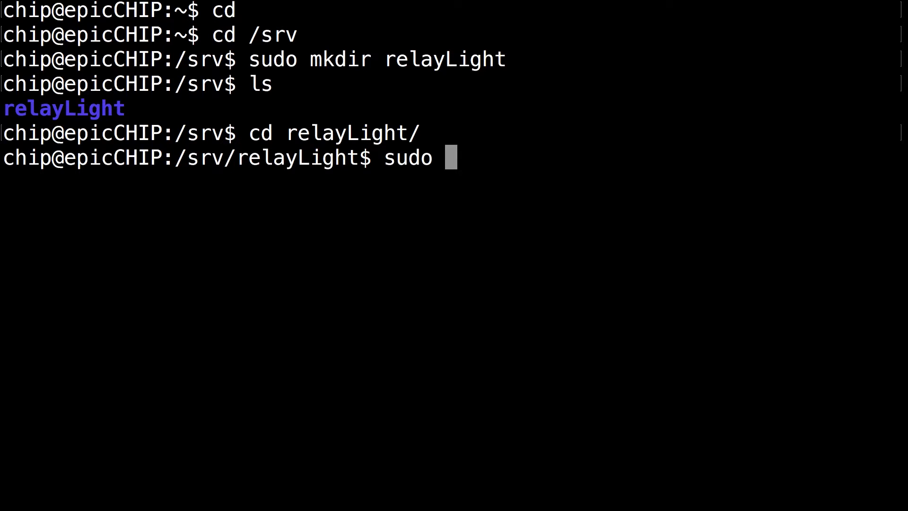
text(wget goo)
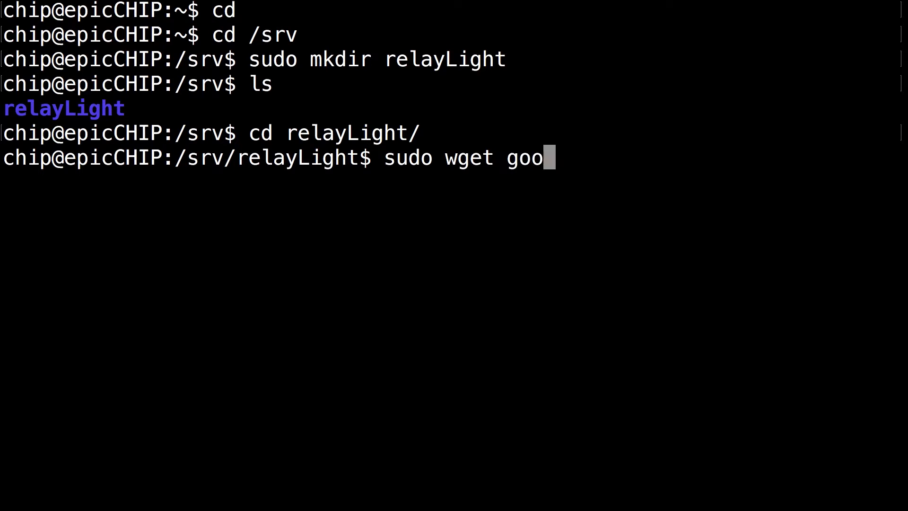
text(.gl/k)
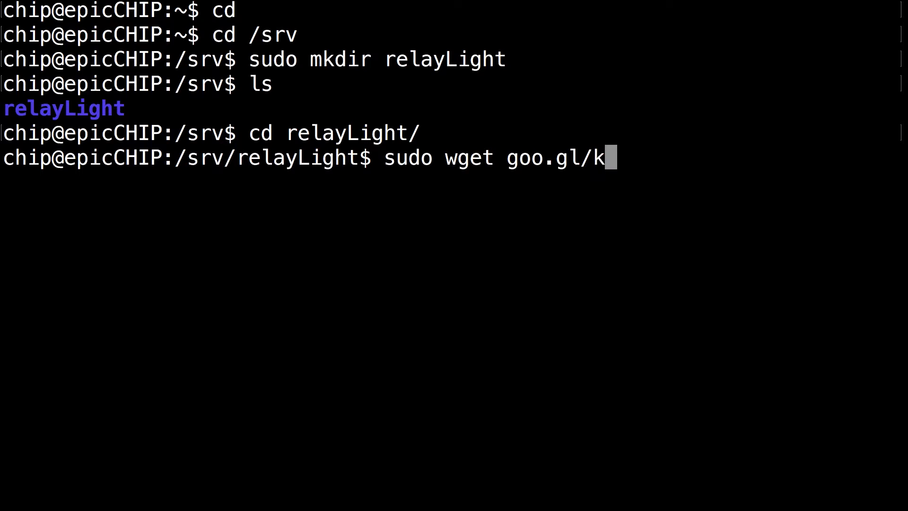
text(9)
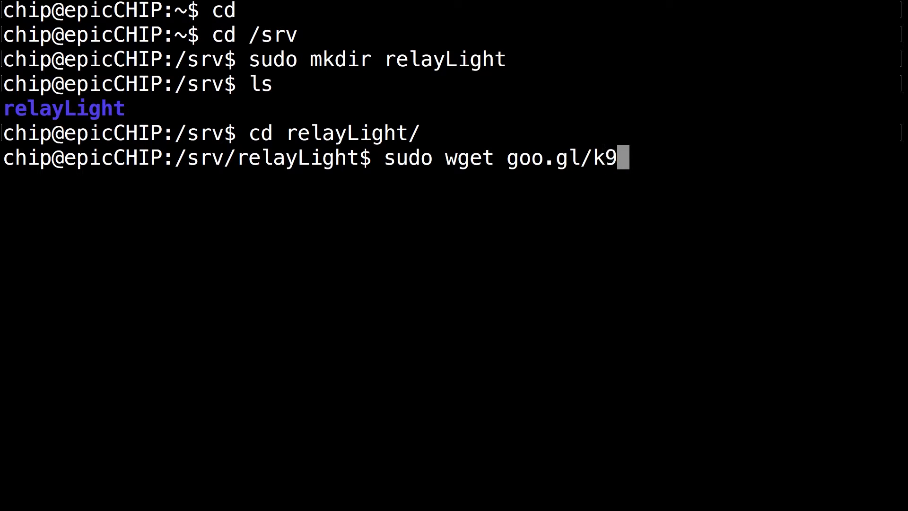
text(njaC)
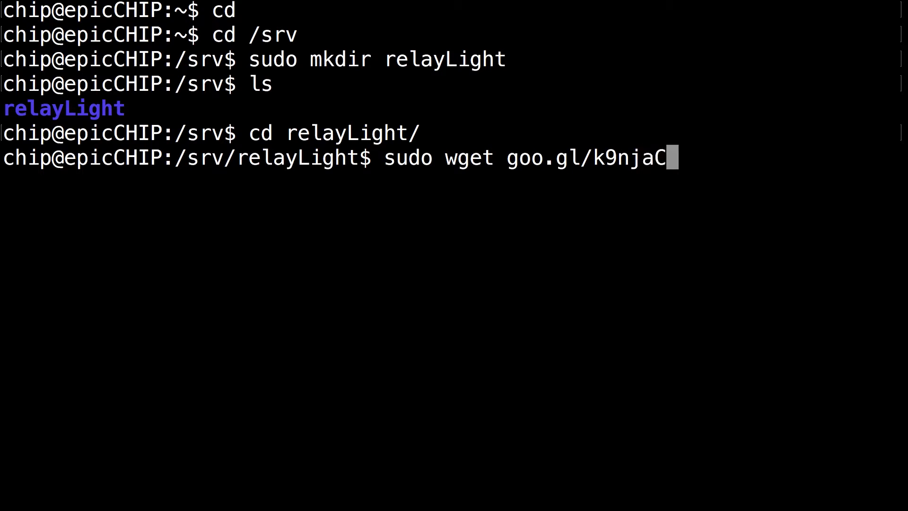
double_click(403, 157)
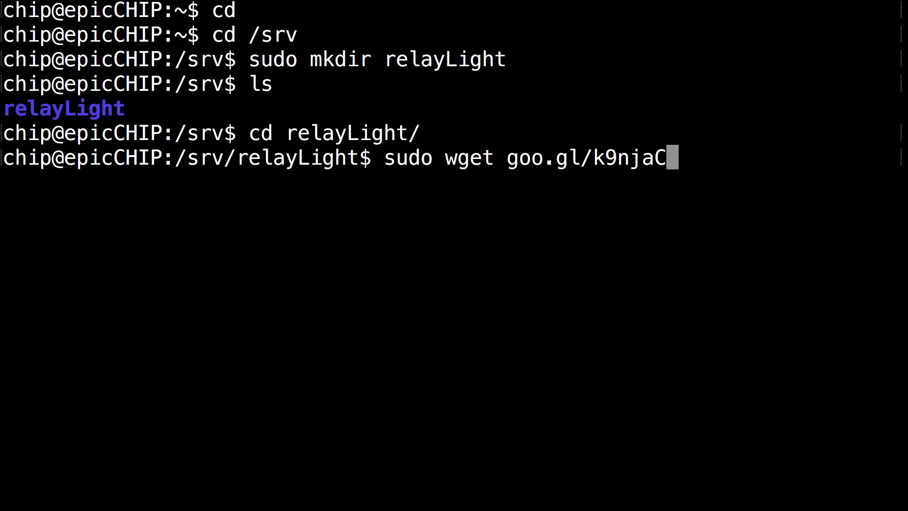
key(Return)
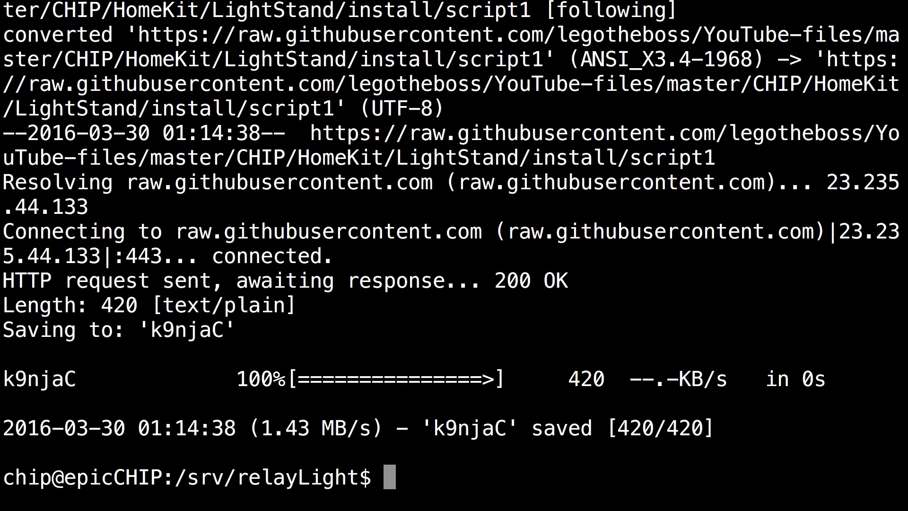
drag(421, 427, 640, 427)
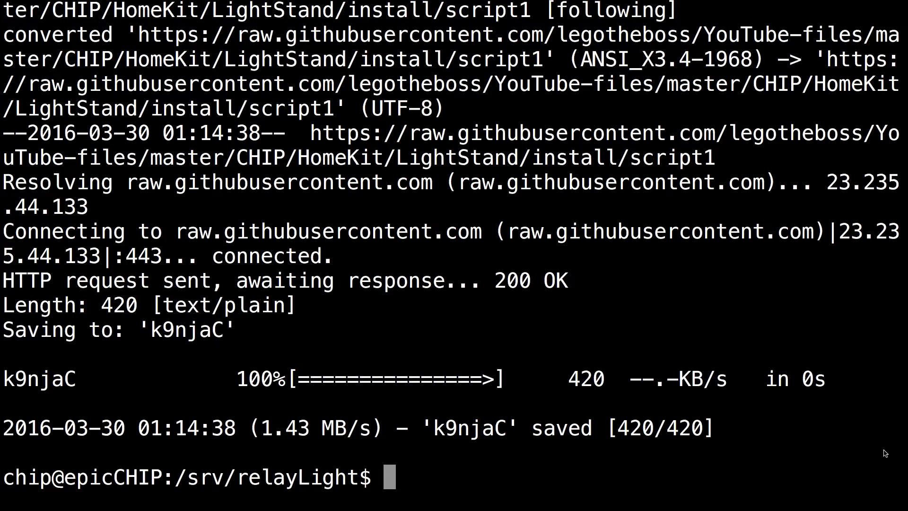
Run the downloaded script with 'sh k9njaC' until Download1 complete is reported
text(sh k9njaC)
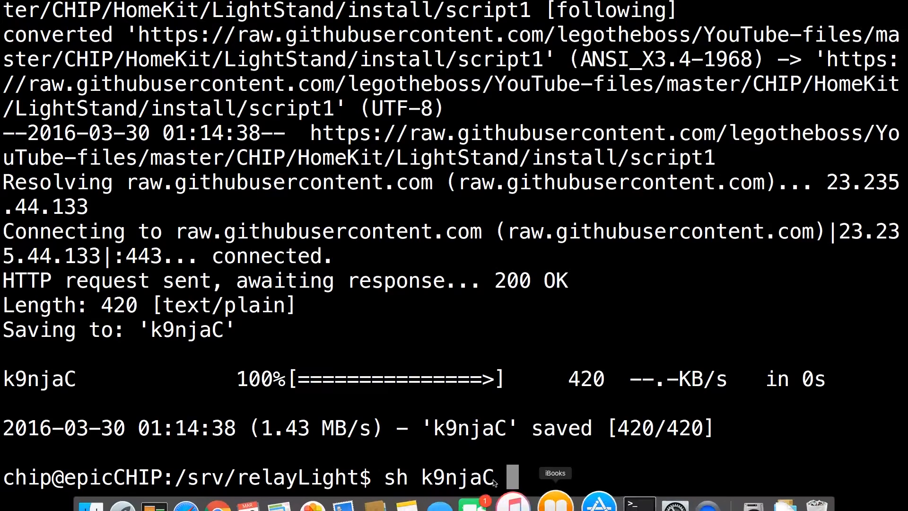
mouse_move(735, 488)
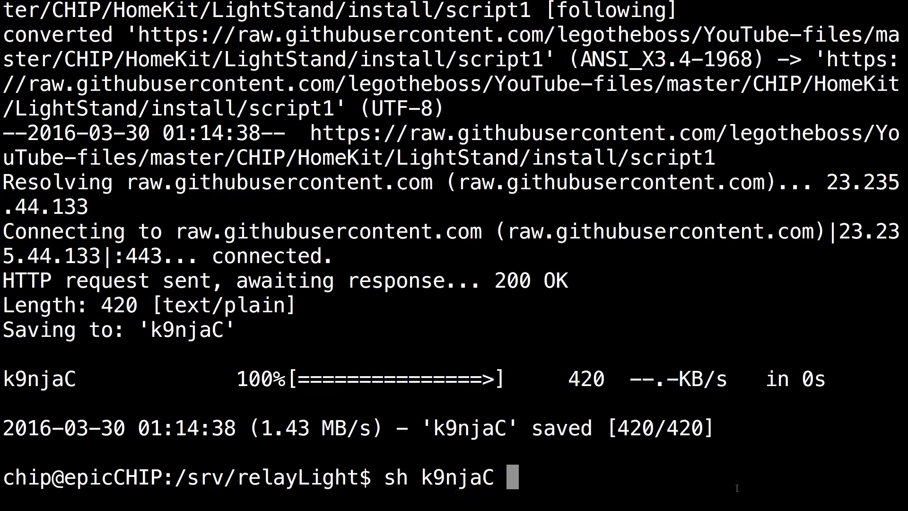
key(Return)
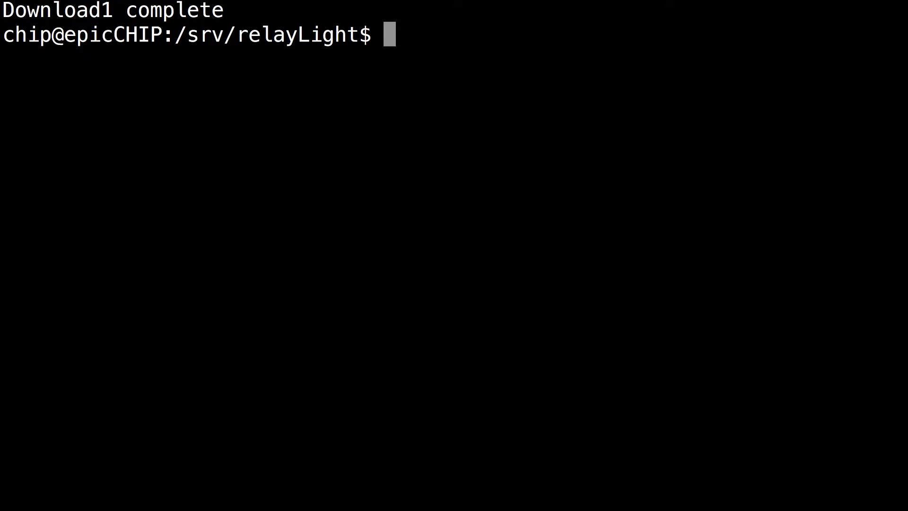
mouse_move(421, 47)
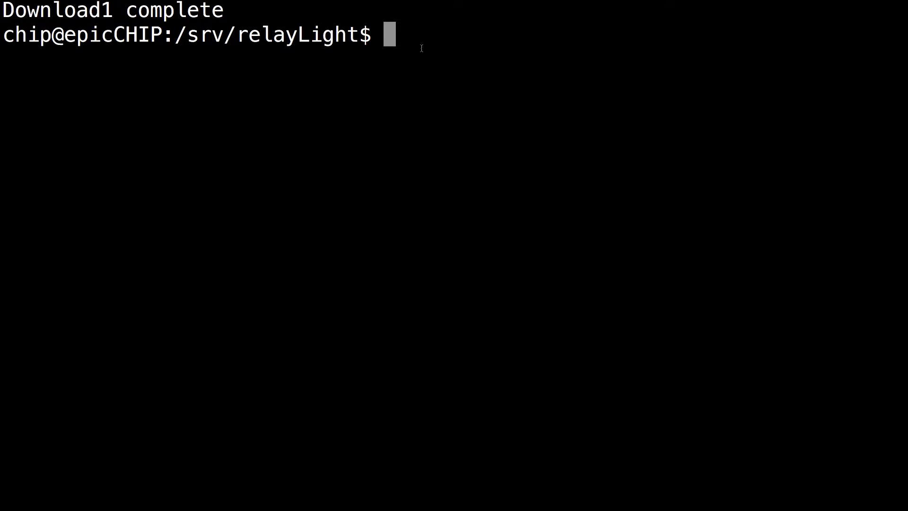
List lightOFF, lightON and pin.py, view pin.py (pin "CSID1") in sudo nano, then exit
text(ls)
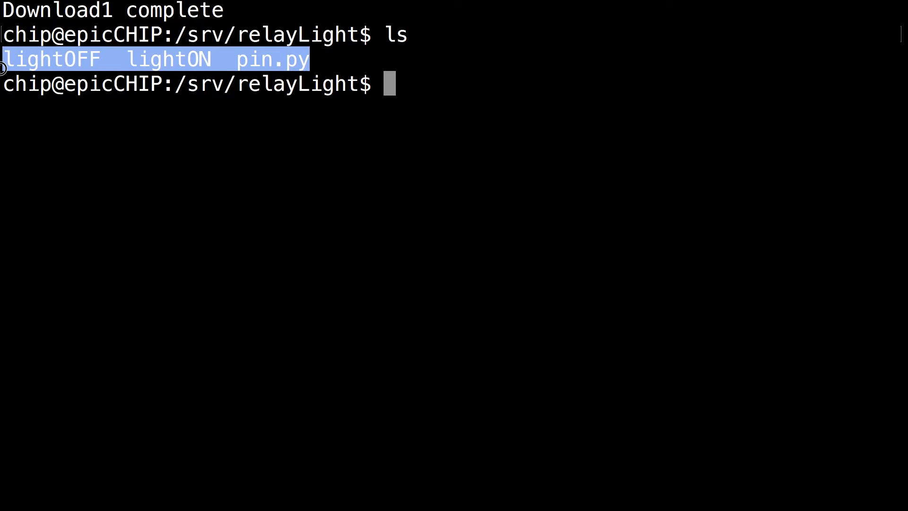
text(nano pi)
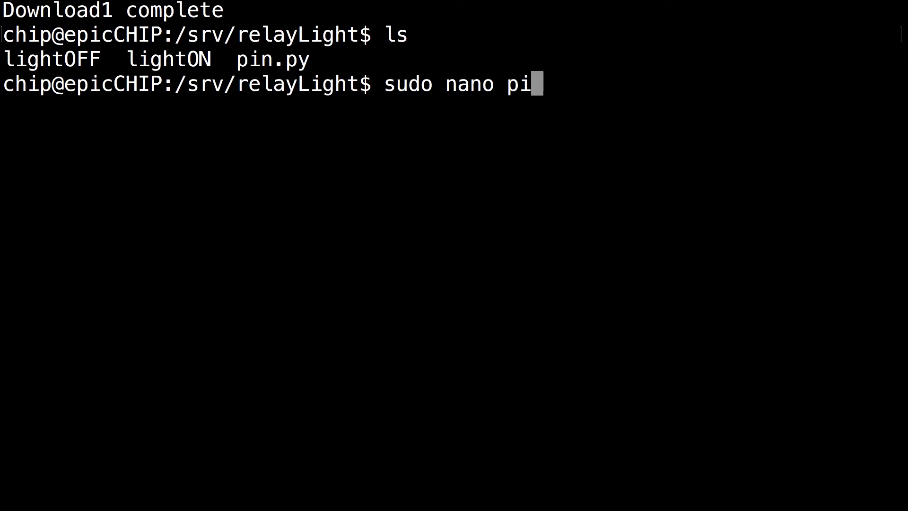
text(n.py)
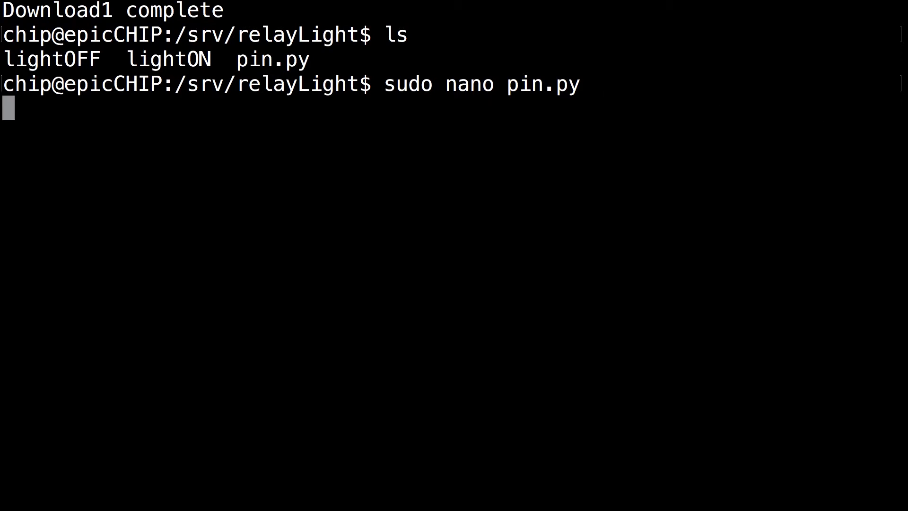
key(Enter)
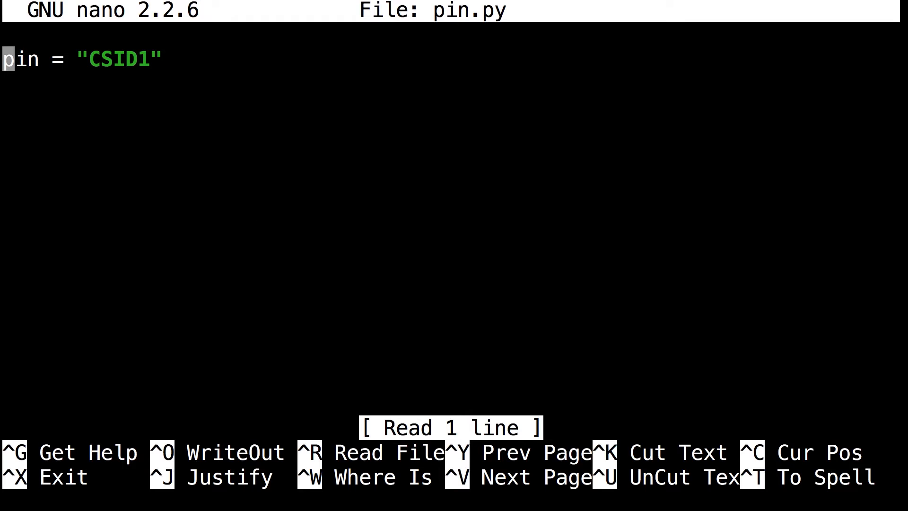
key(ctrl+x)
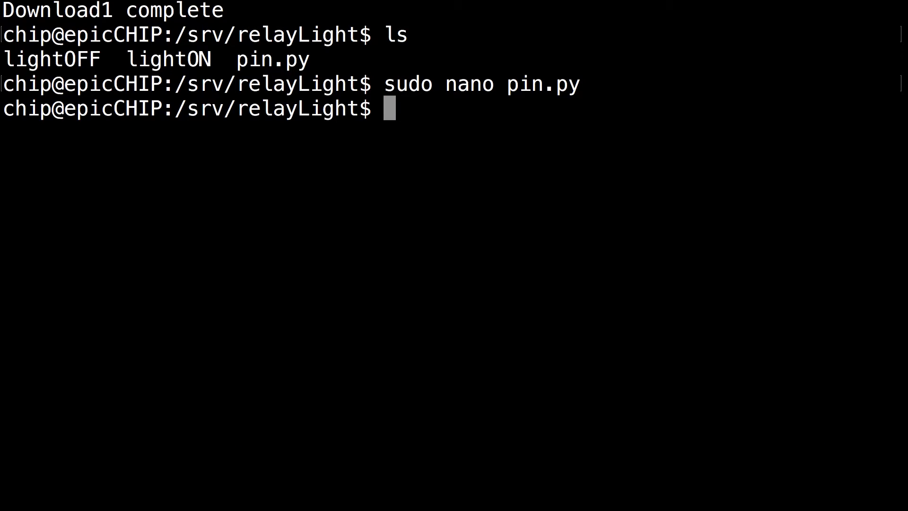
From the home folder, download the second install script with 'wget goo.gl/3uySg8'
text(cd ~)
text(ls)
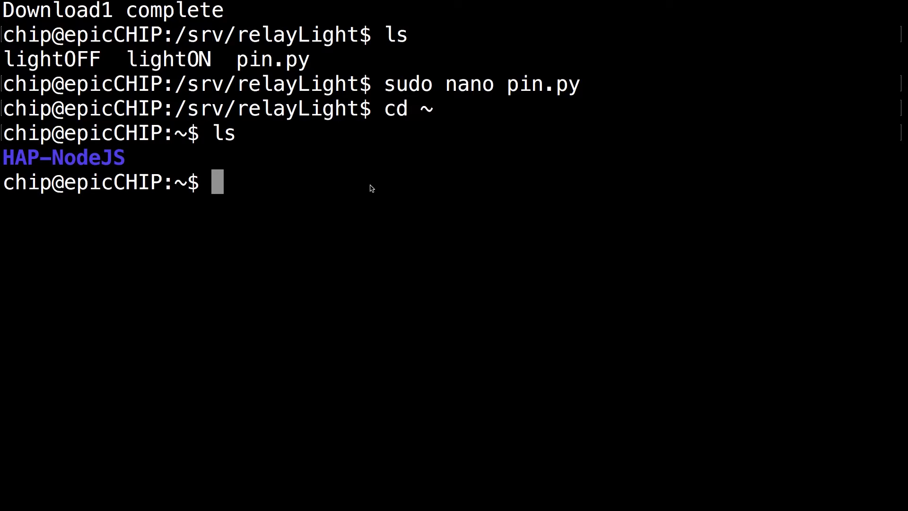
text(wget)
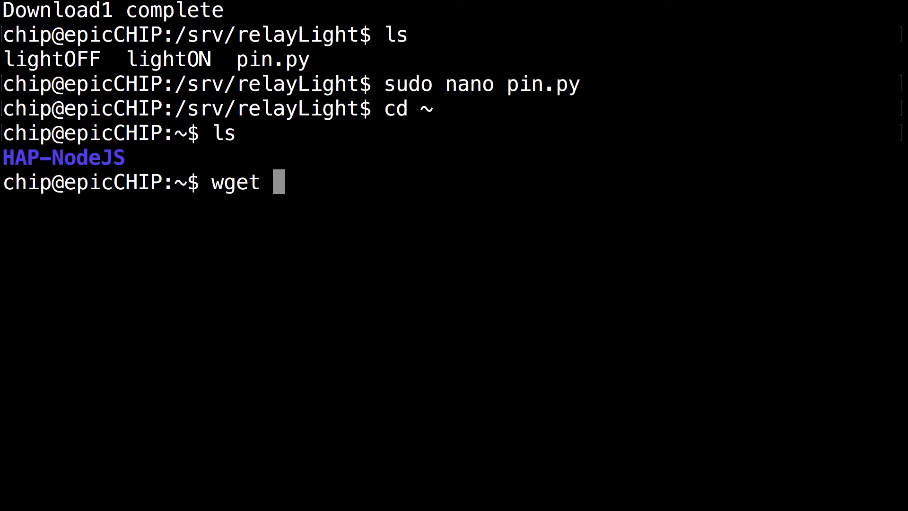
text(goo.gl/)
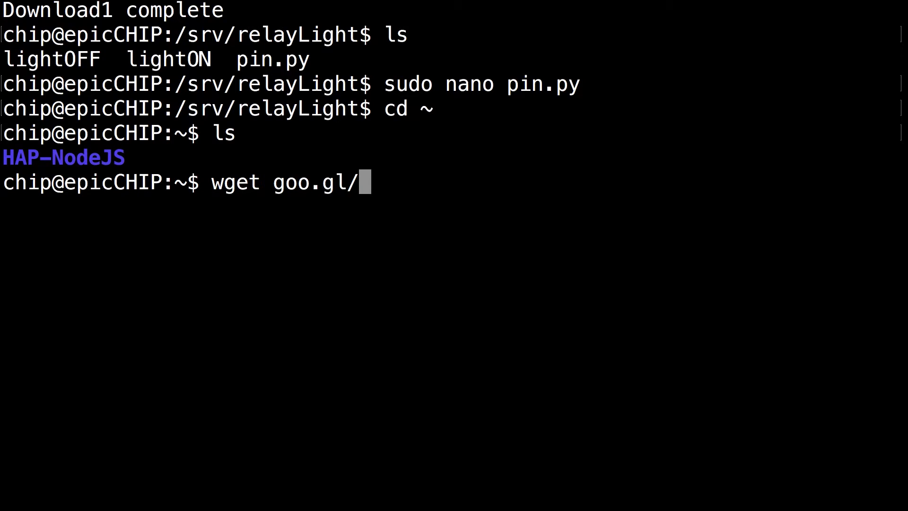
text(3u)
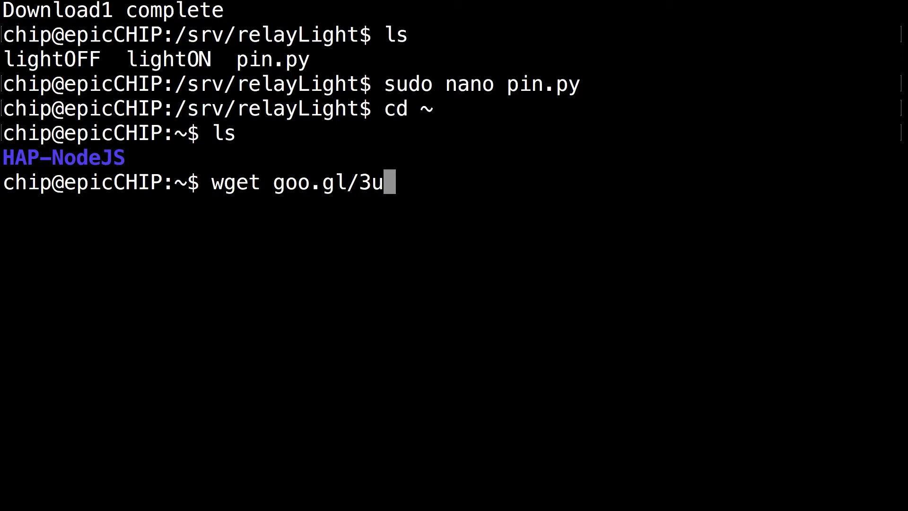
text(ySg8)
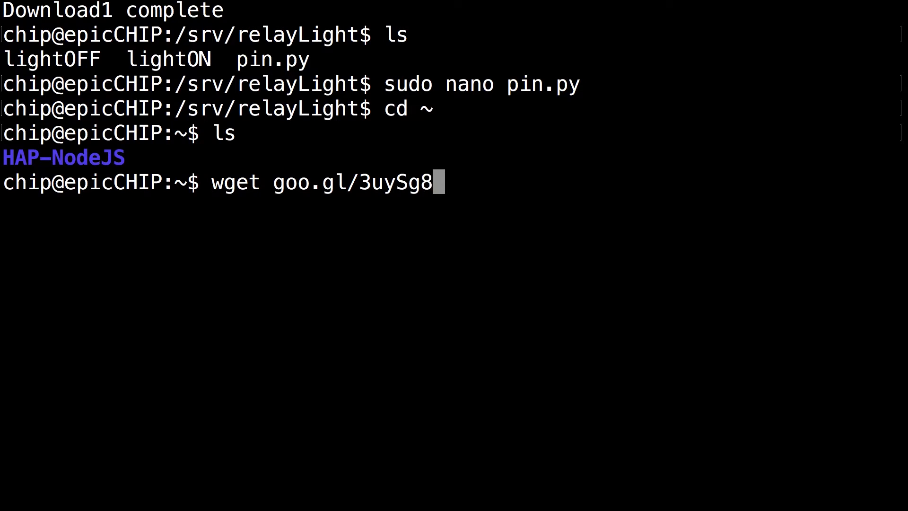
drag(211, 182, 445, 183)
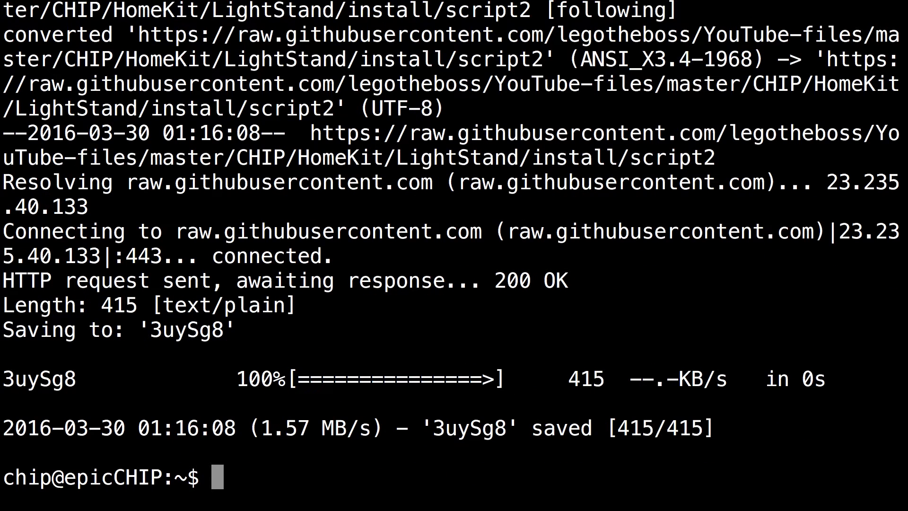
drag(417, 428, 683, 428)
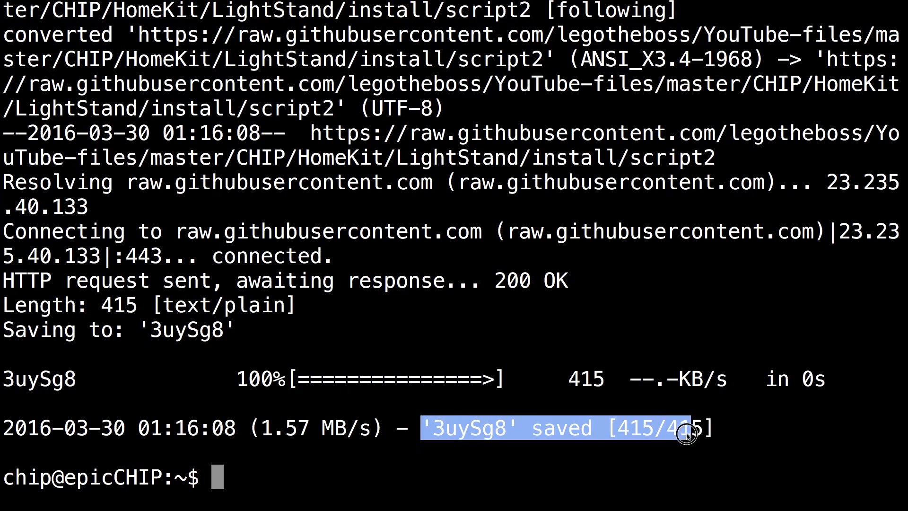
Run 'sh 3uySg8' until Terminal reports Download2 Complete
text(s)
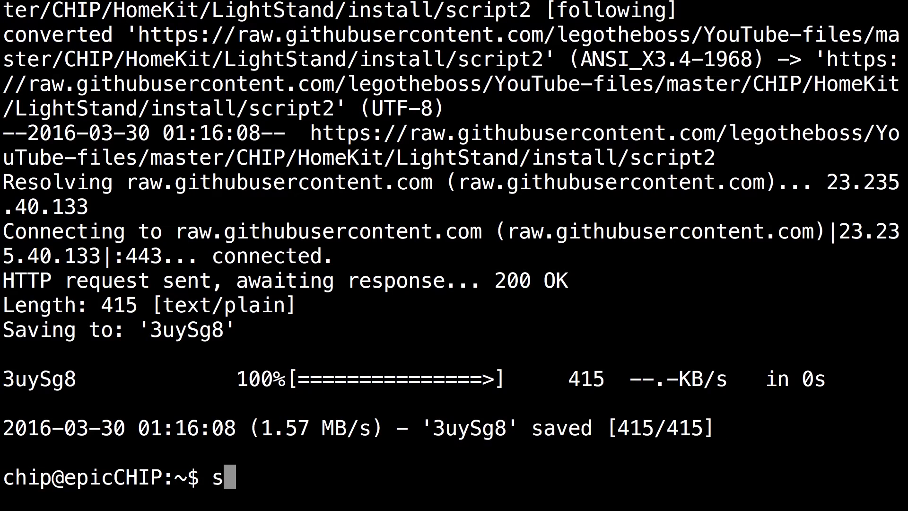
text(h 3uySg8)
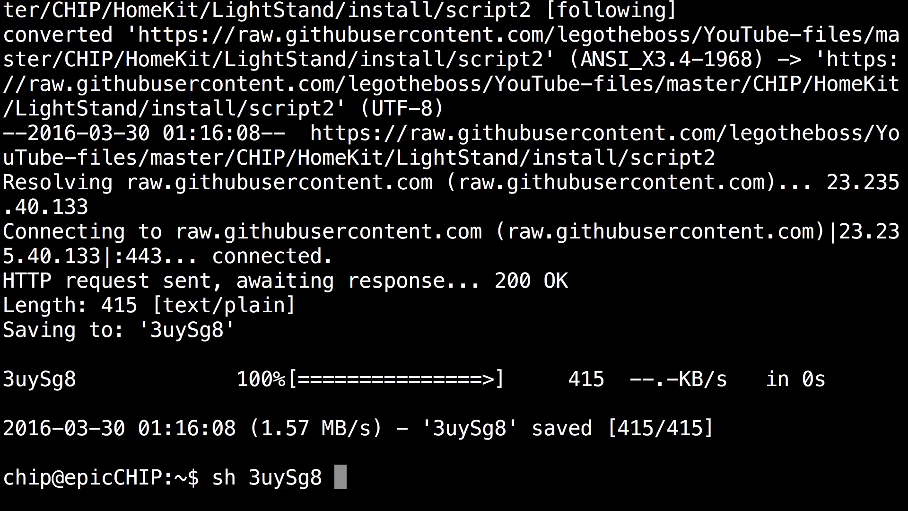
double_click(273, 479)
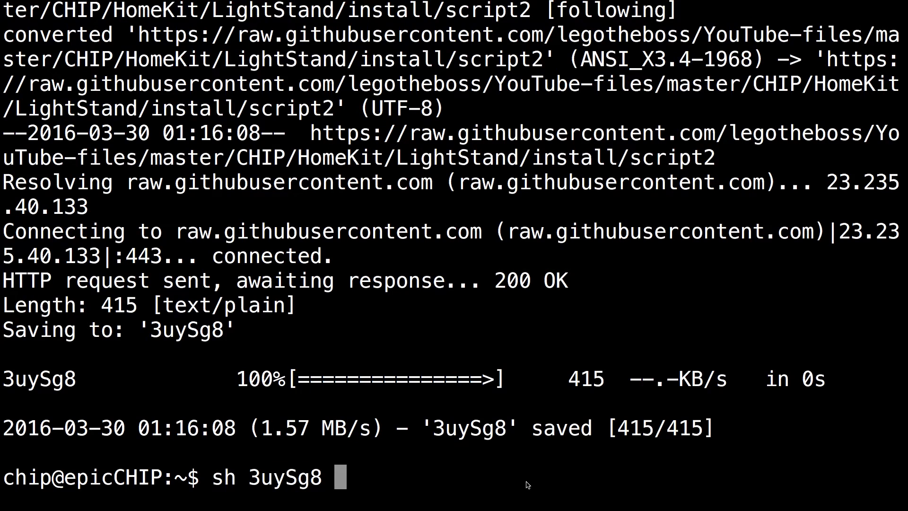
key(Return)
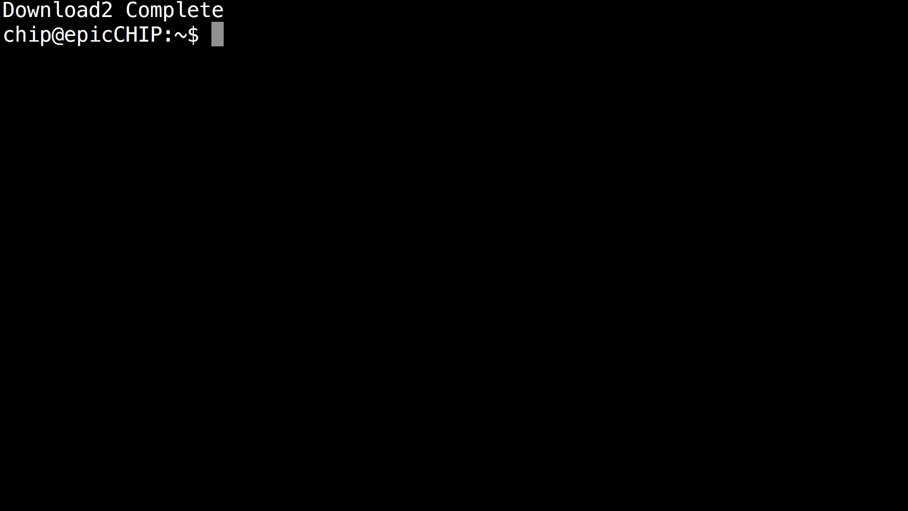
Move into HAP-NodeJS/accessories and list its files, including Light_accessory.js
text(cd HAP-NodeJS/)
text(ls)
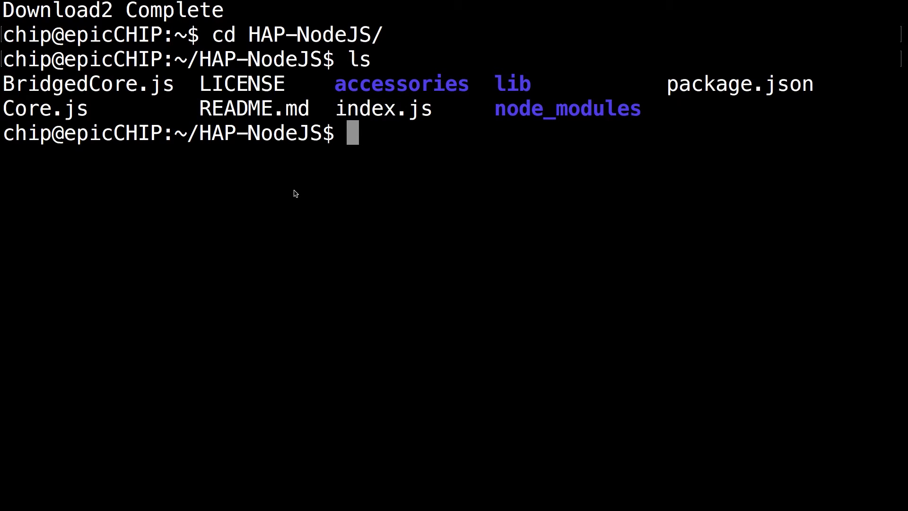
double_click(401, 83)
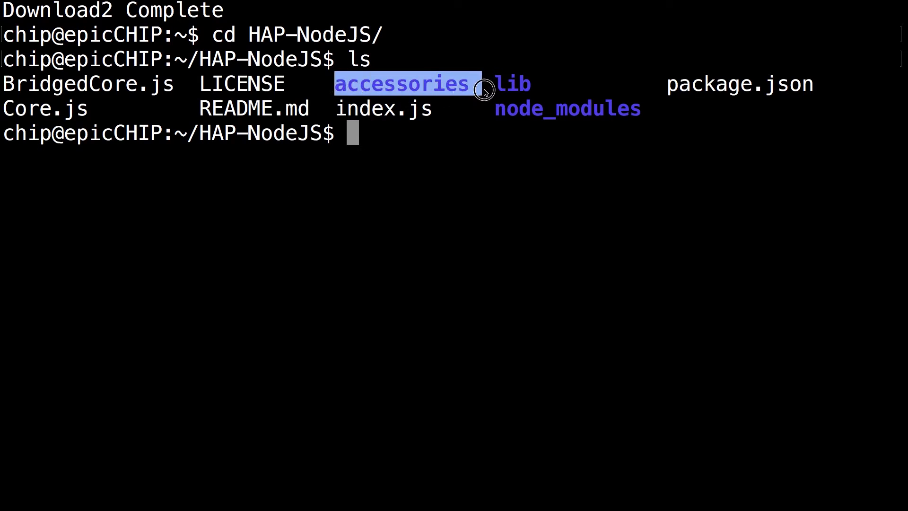
text(cd accessories/)
text(;s)
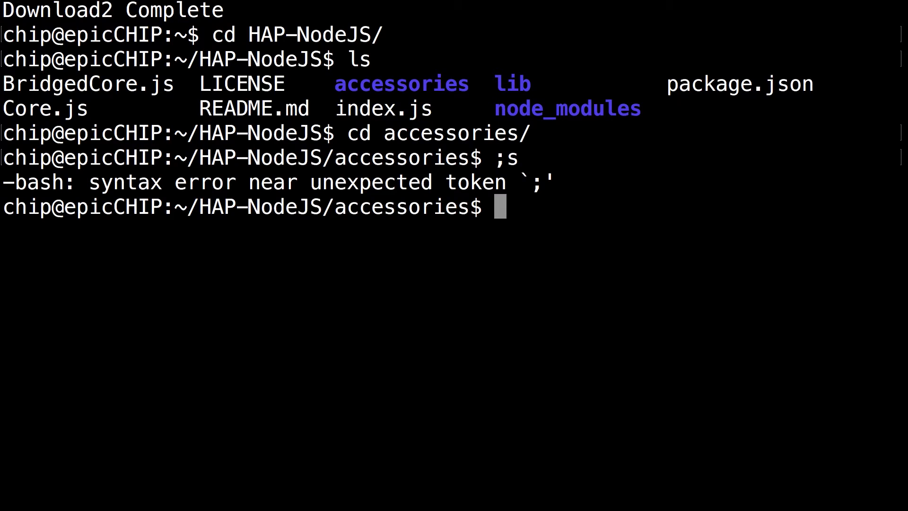
text(ls)
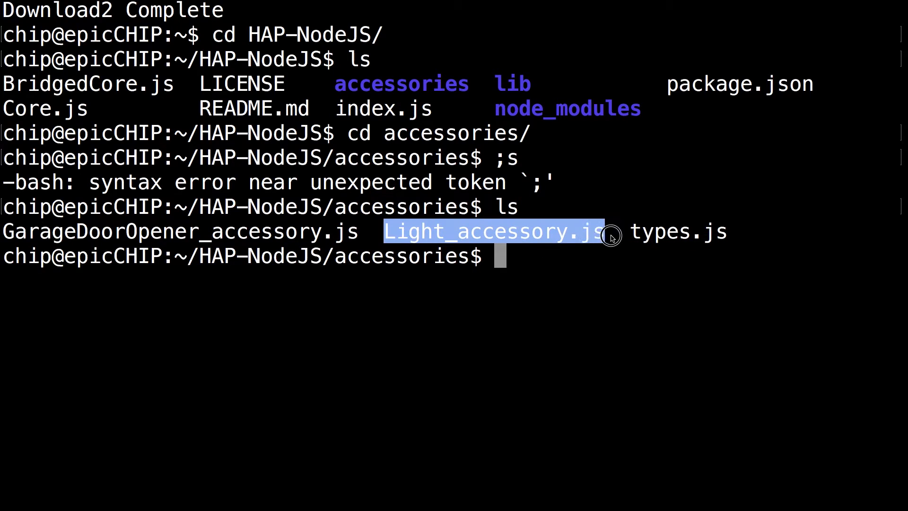
Open Light_accessory.js in nano, retyping the command with sudo
text(nano Light_accessory.js)
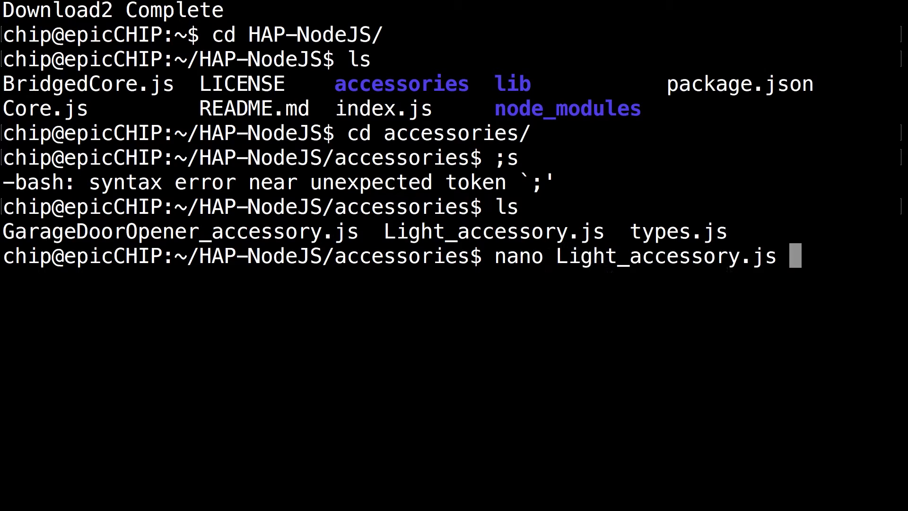
key(BackSpace)
text(sudo)
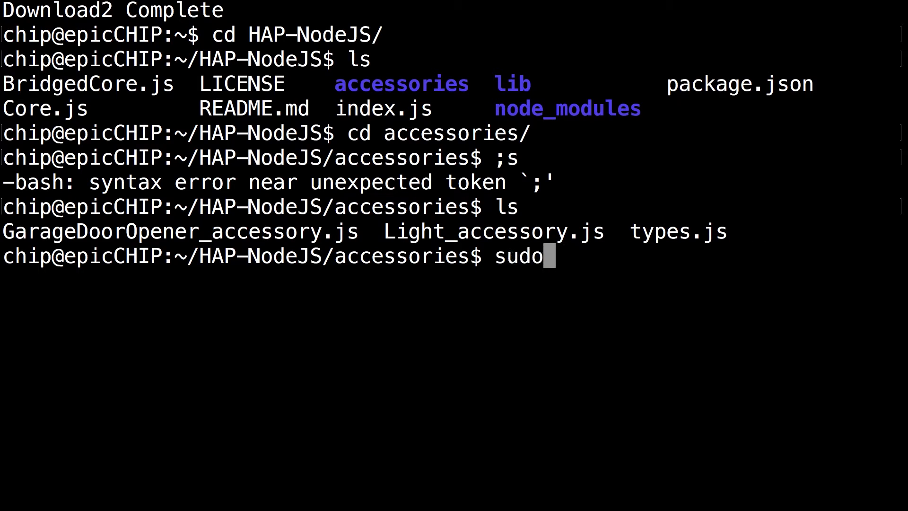
text(nano Light_accessory.js)
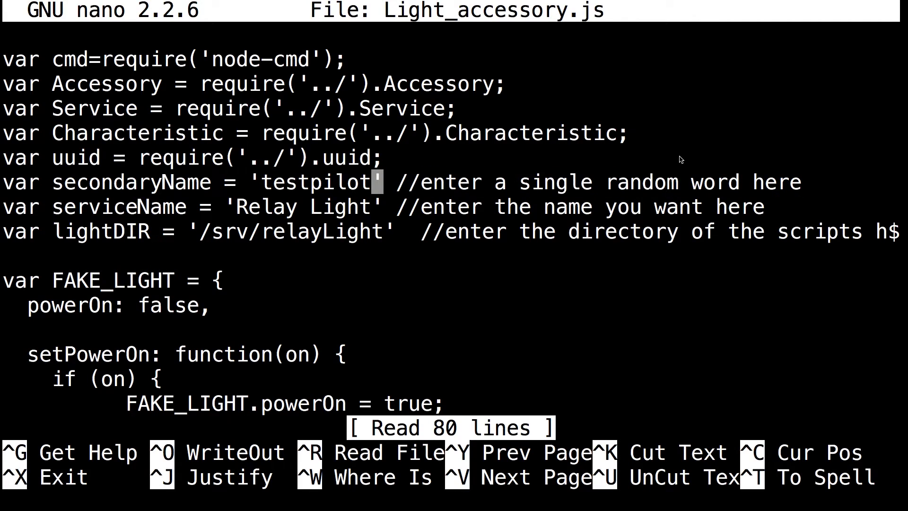
Erase 'testpilot' from secondaryName and enter a new random word, correcting typos along the way
key(BackSpace)
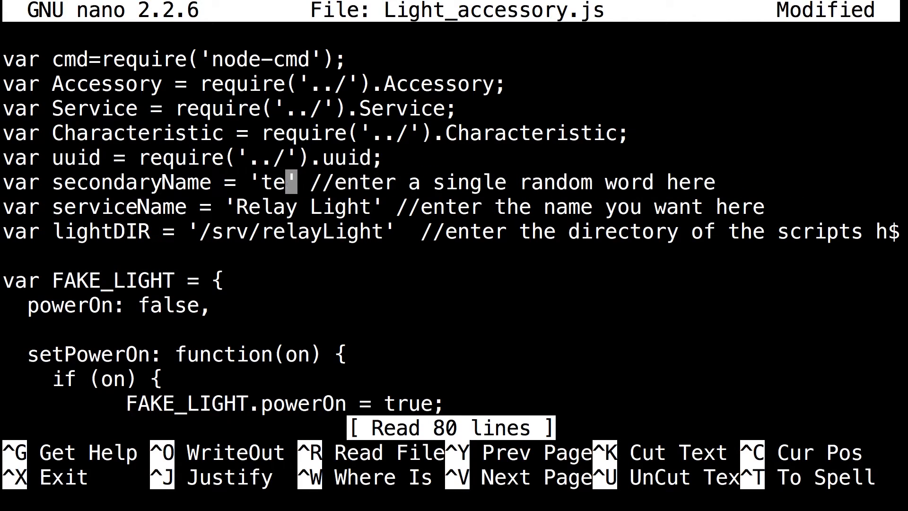
key(Backspace)
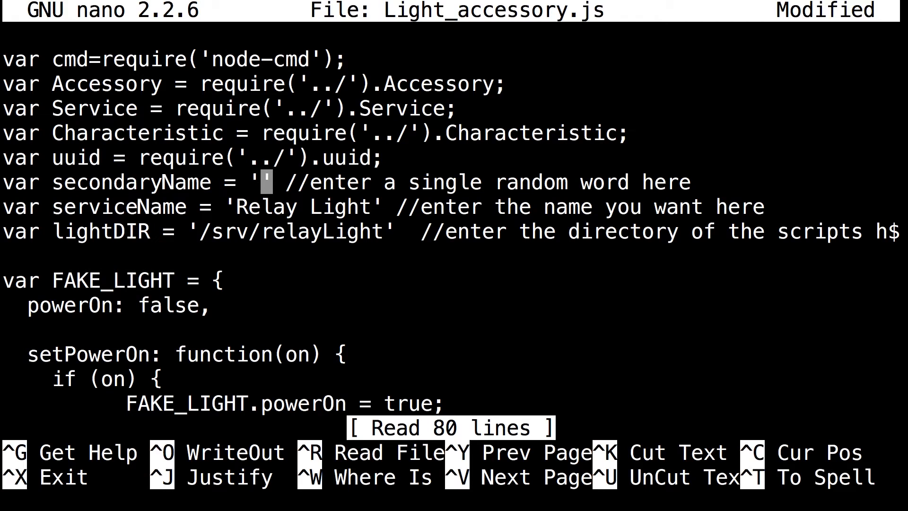
text(spaceshu)
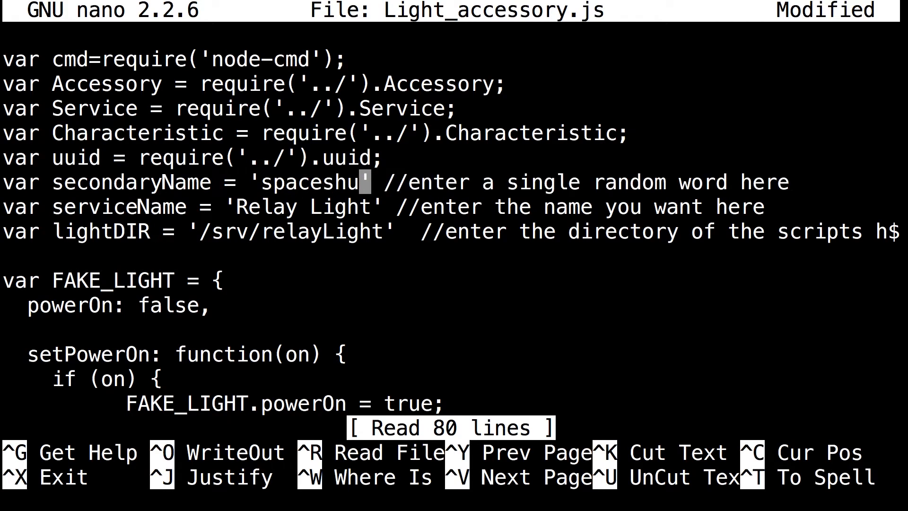
key(Backspace)
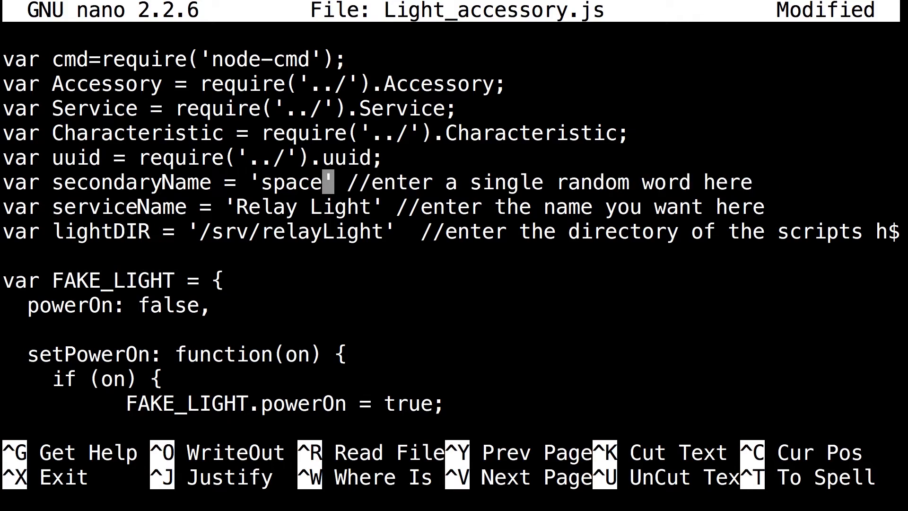
text(rock)
click(383, 207)
text(Bed)
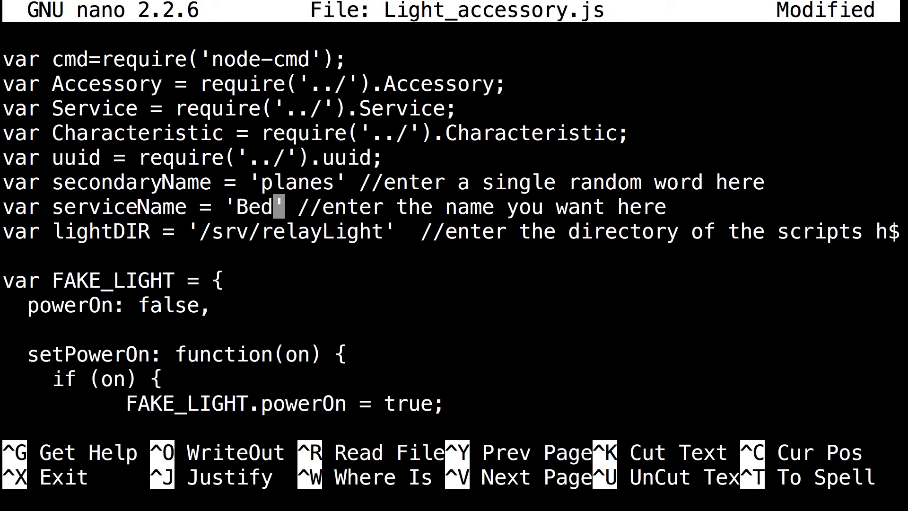
Finish setting serviceName to 'Bedroom Light'
text(room Li)
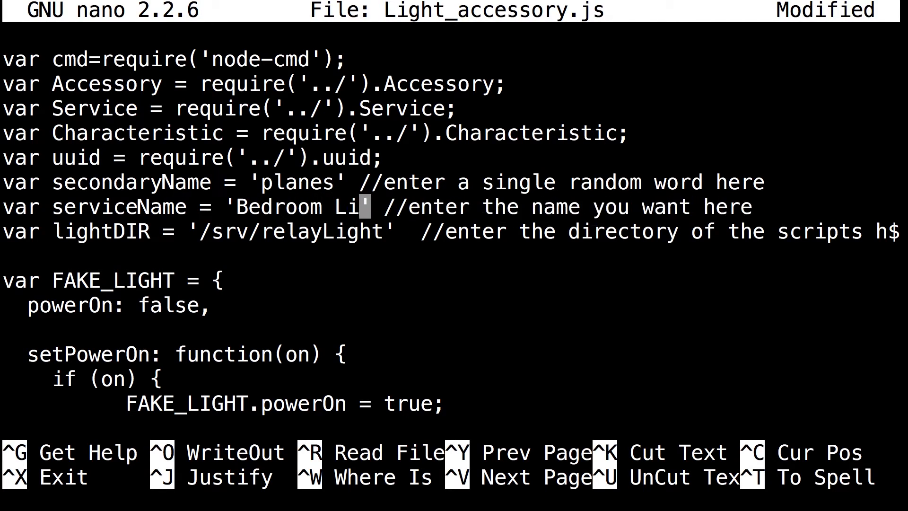
text(ght)
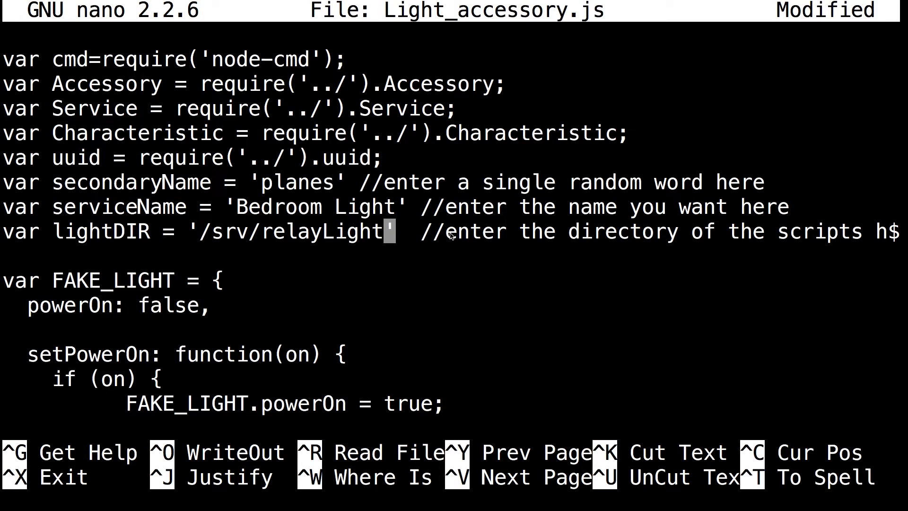
Edit the lightDIR path, ending with it set to '/srv/relayLight'
click(512, 231)
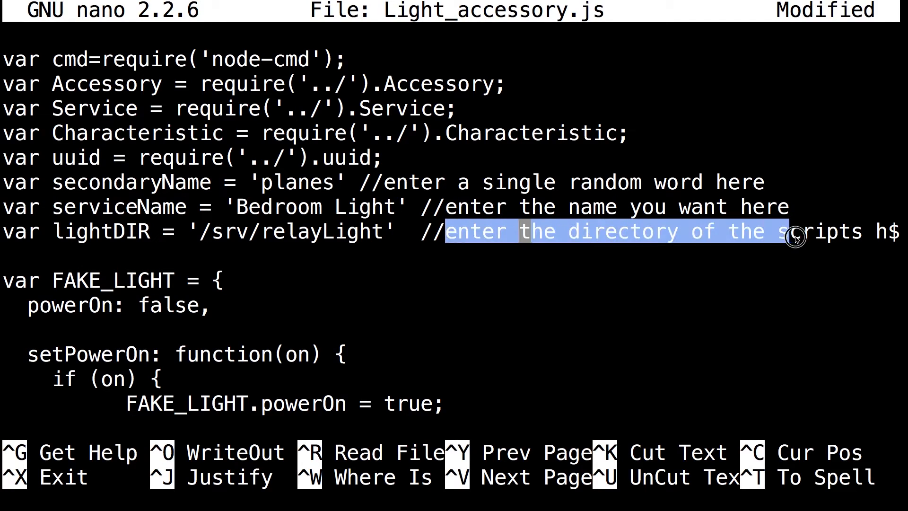
click(512, 231)
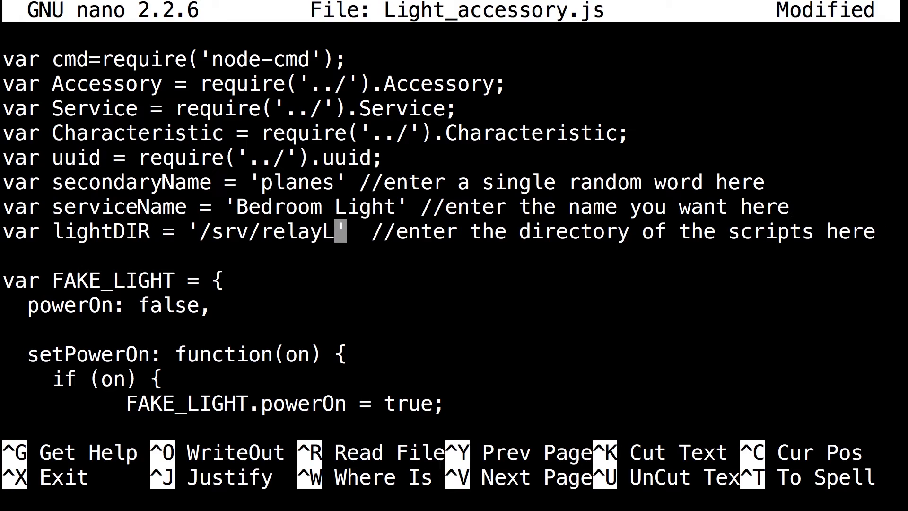
text(bed)
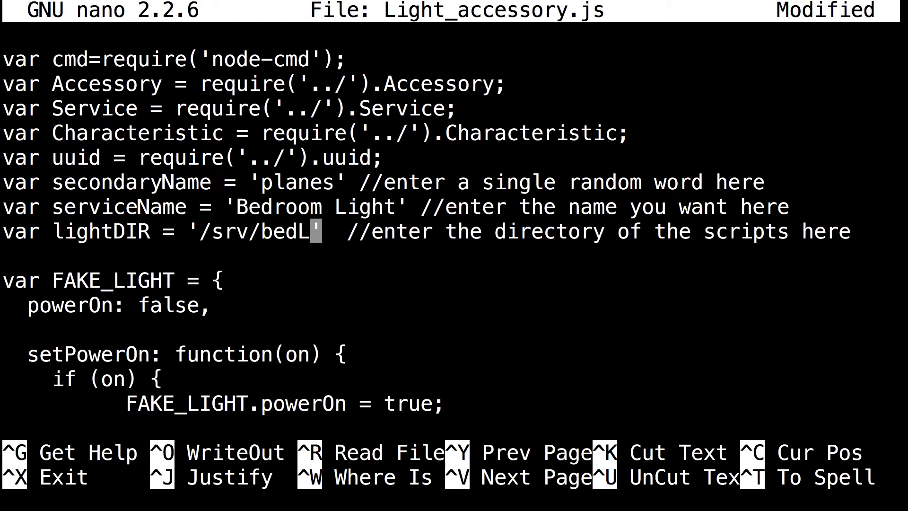
key(Backspace)
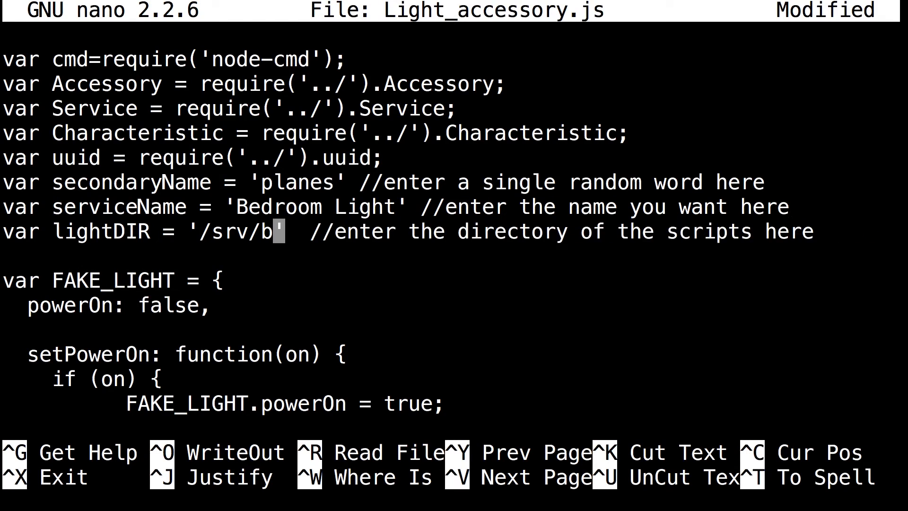
text(officeLigh)
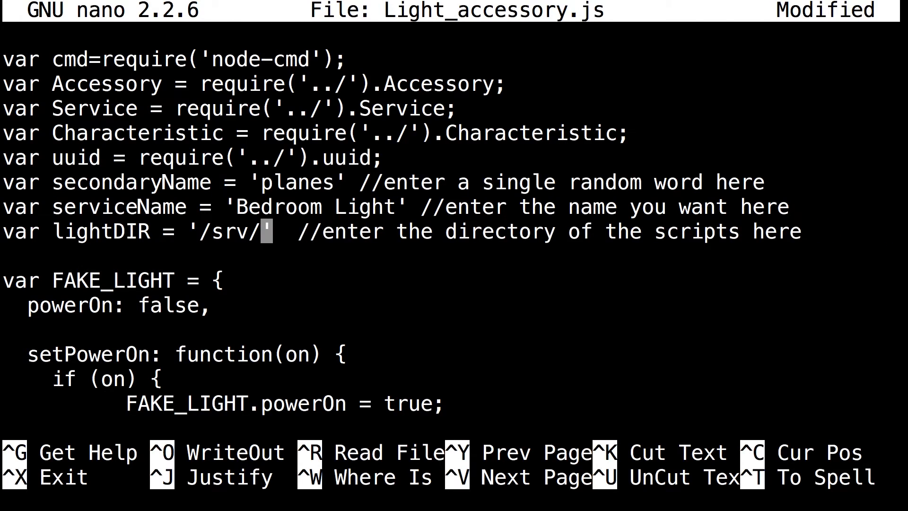
text(relayL)
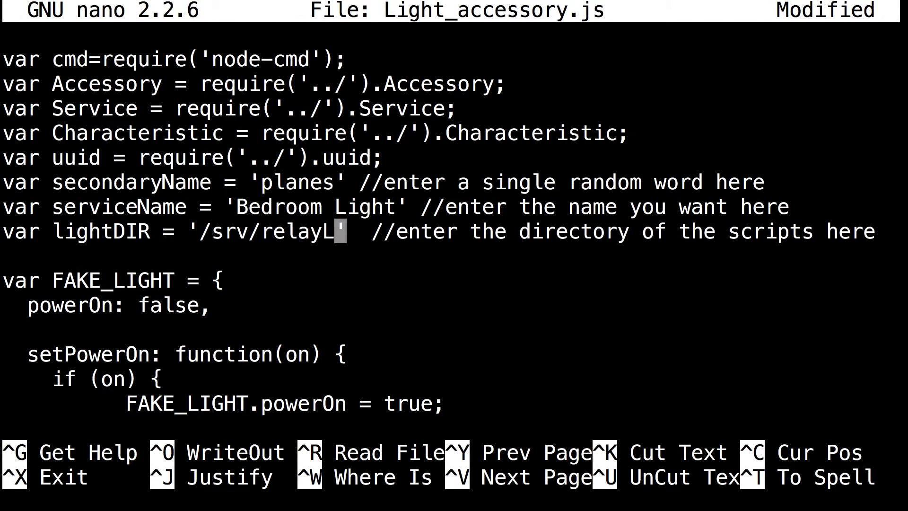
text(ight)
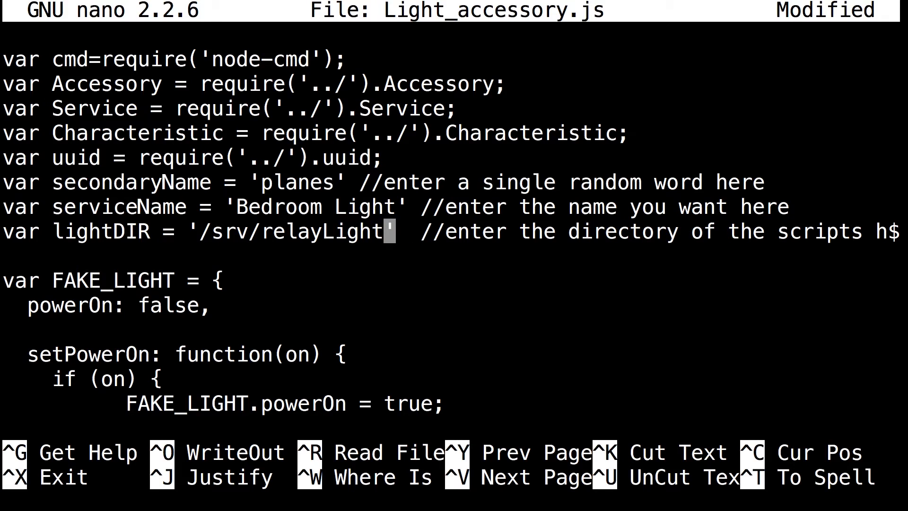
Save the changes to Light_accessory.js and exit nano to the prompt
key(ctrl+x)
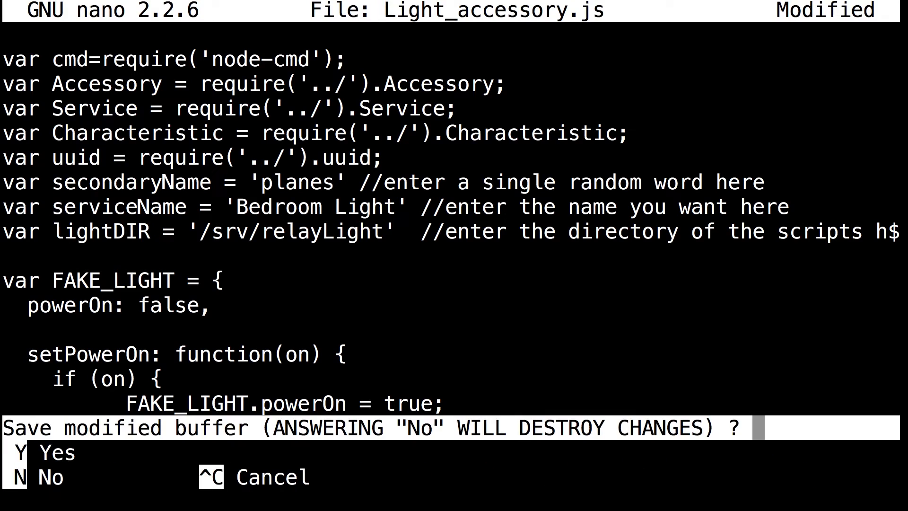
key(y)
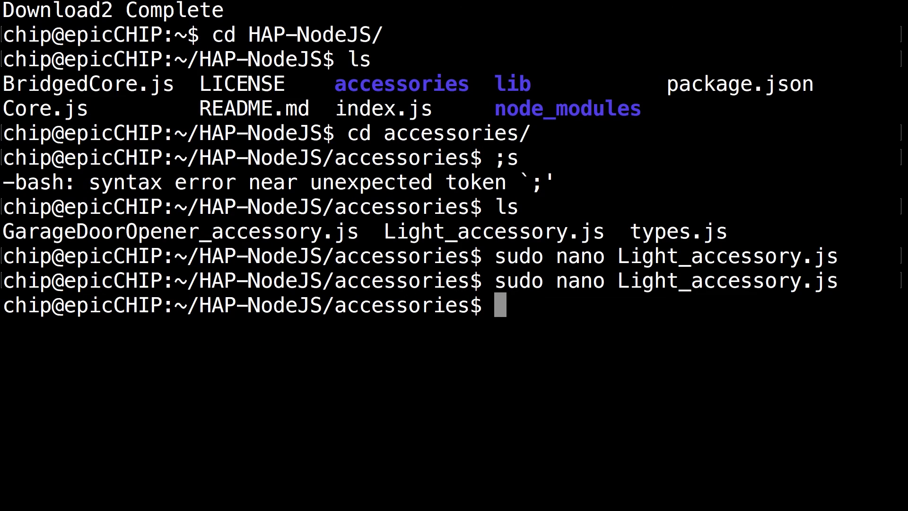
Go up to HAP-NodeJS and type 'sudo node BridgedCore.js' at the prompt without running it
text(ls)
text(s)
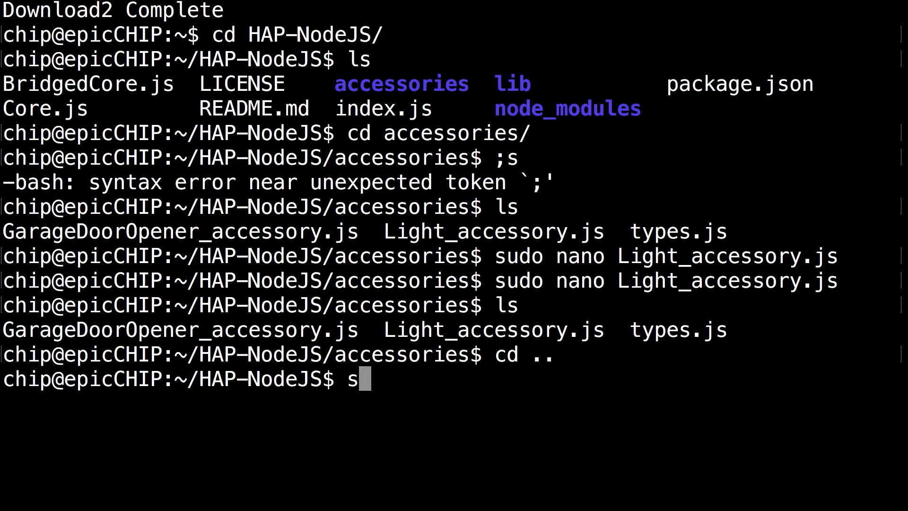
text(udo node)
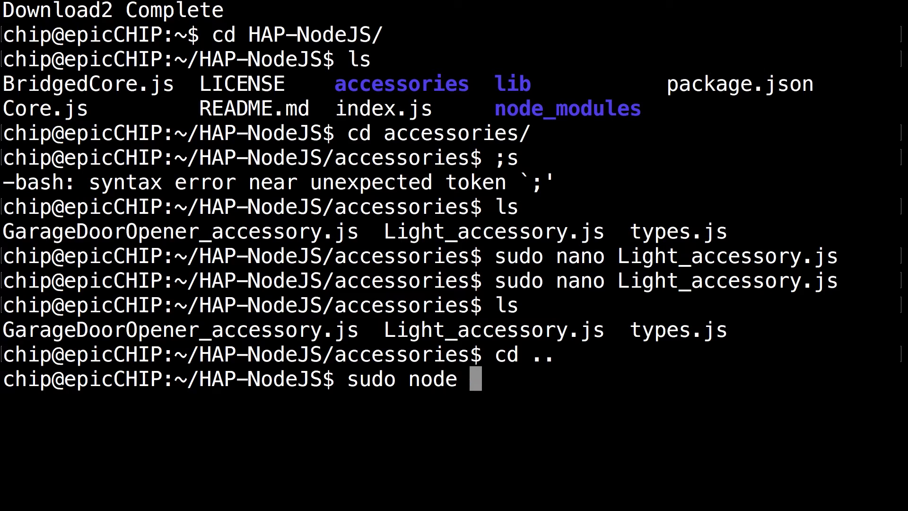
text(BridgedCore.js)
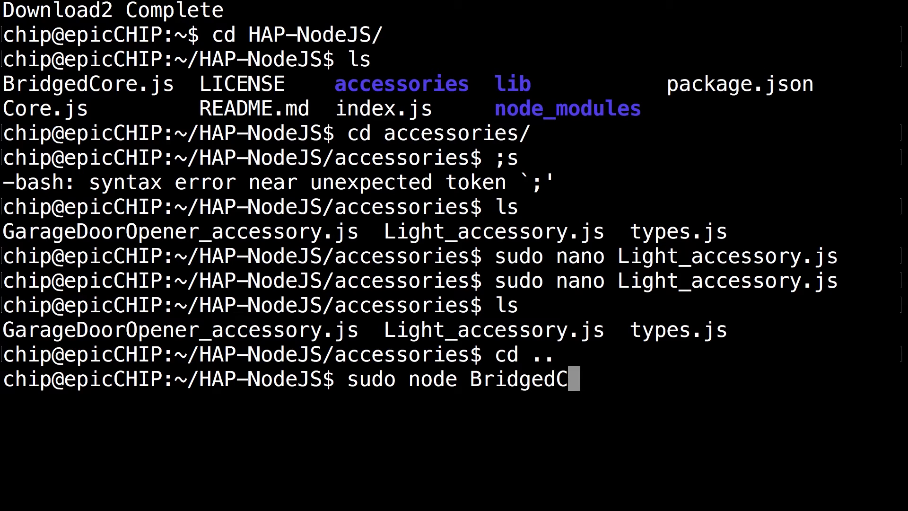
text(Core.js)
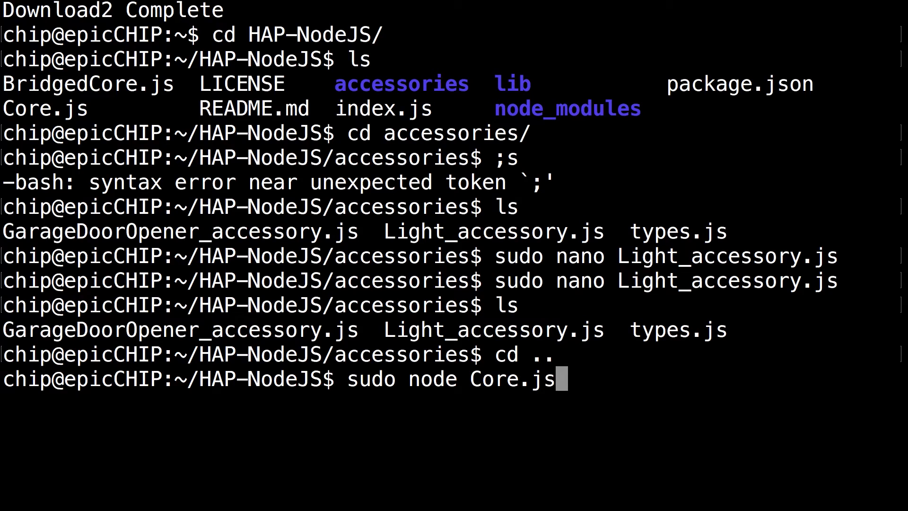
text(Bru)
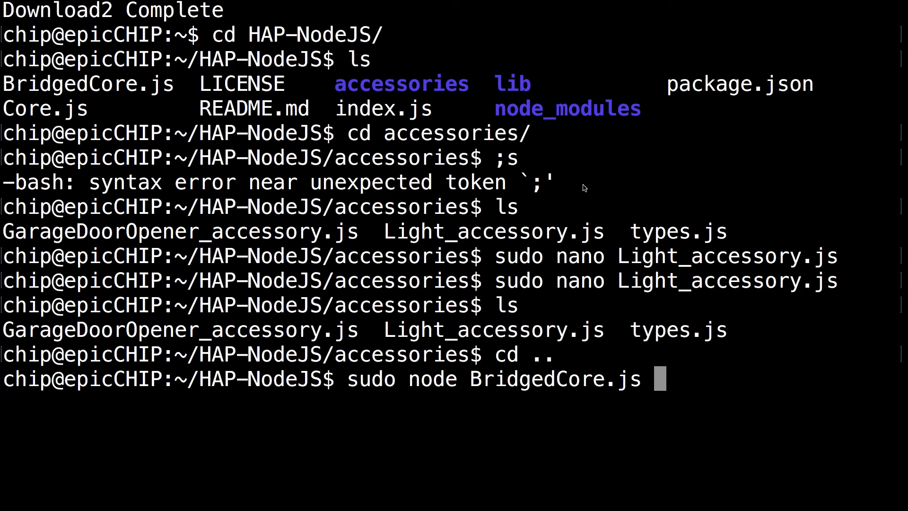
mouse_move(732, 388)
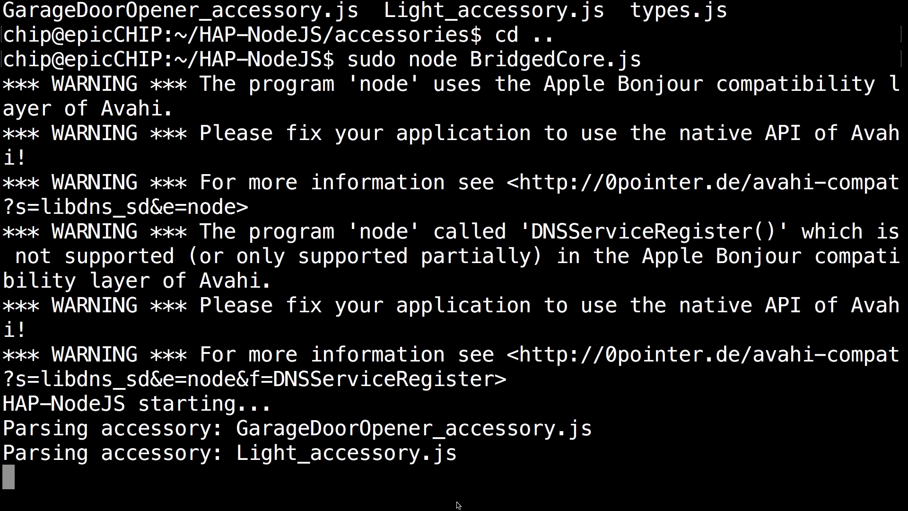
mouse_move(503, 499)
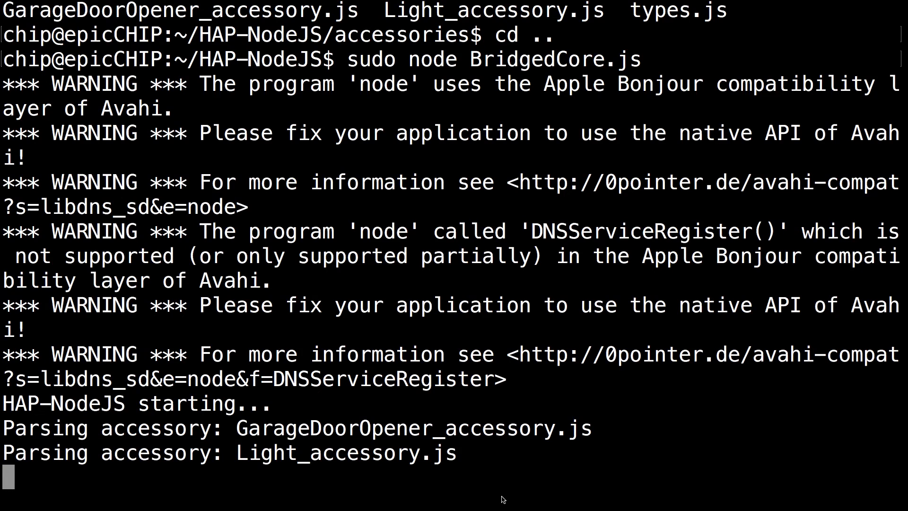